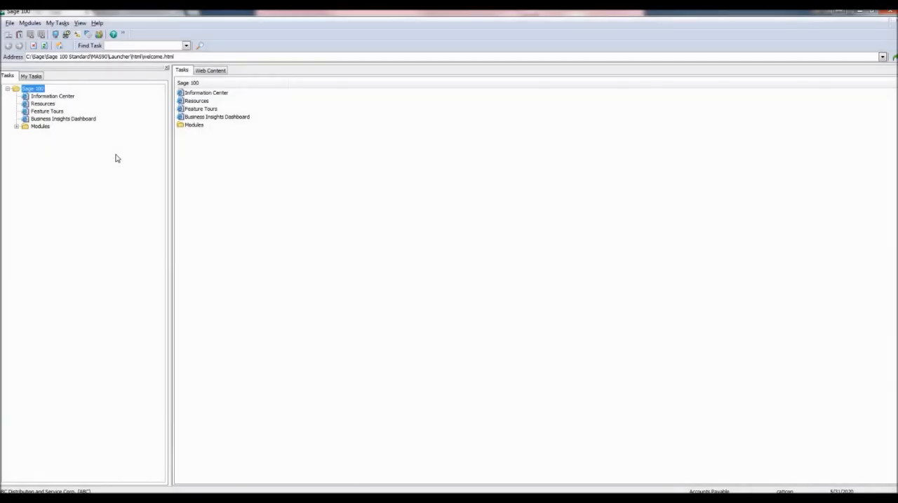
- Expand Modules > Accounts Payable > Main and select Manual Check and Payment Entry
left_click(16, 127)
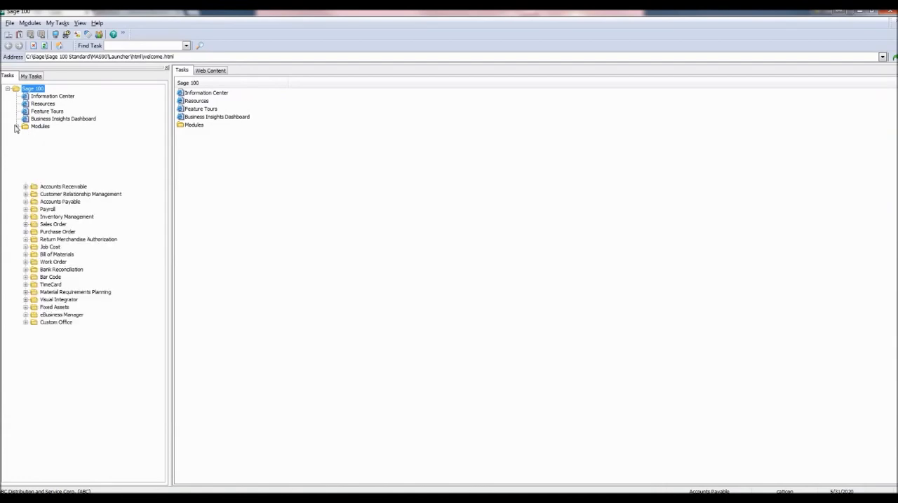
left_click(16, 126)
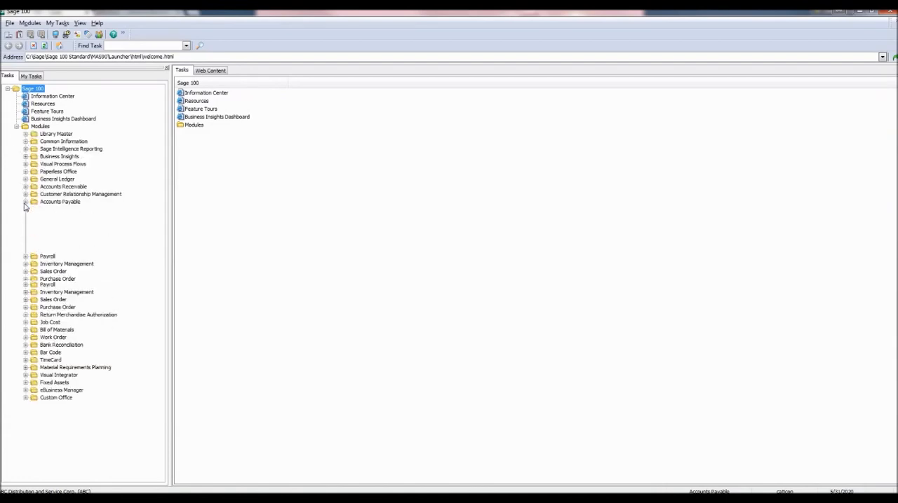
left_click(25, 202)
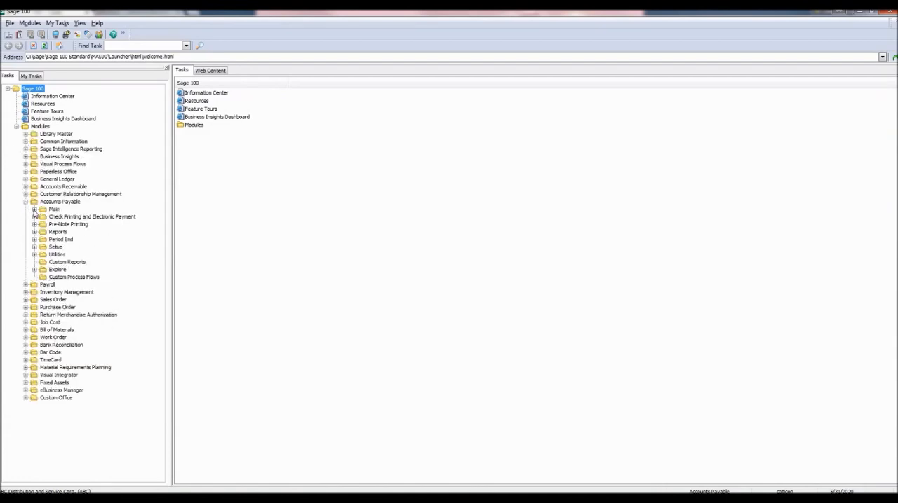
left_click(34, 209)
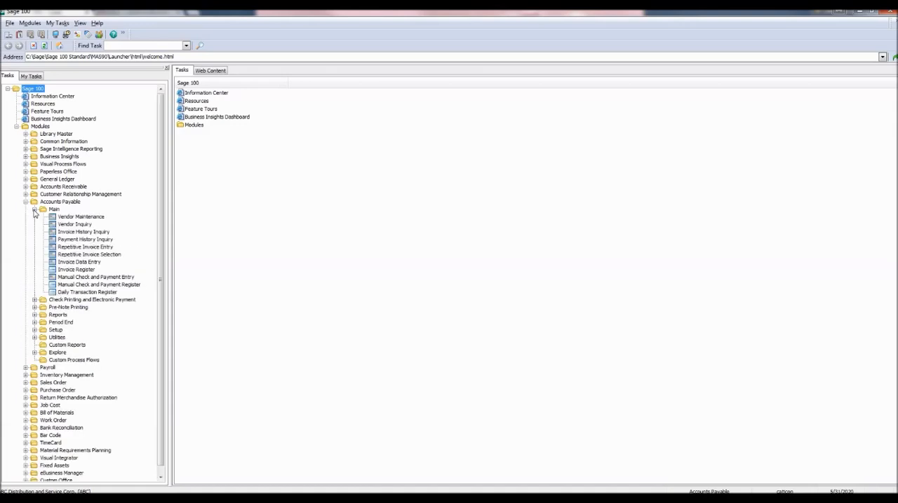
left_click(95, 277)
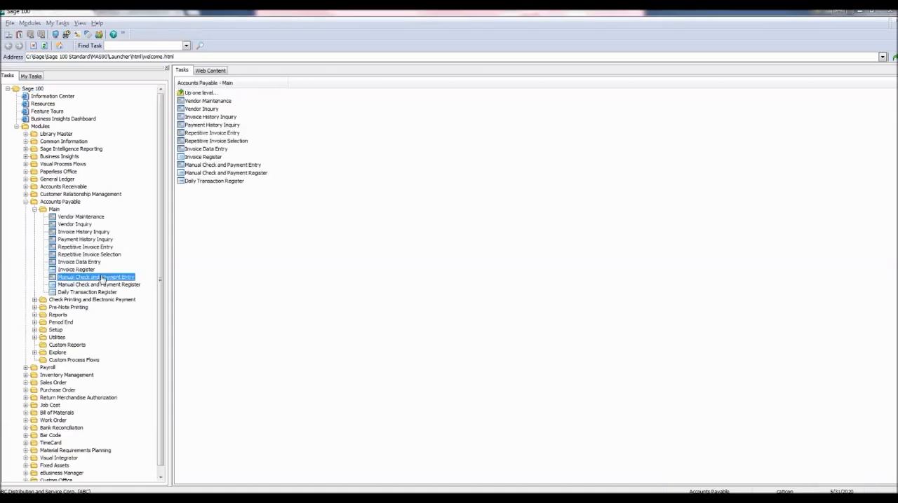
- Open Manual Check and Payment Entry with next check number 000022 and amount 100.00
double_click(96, 277)
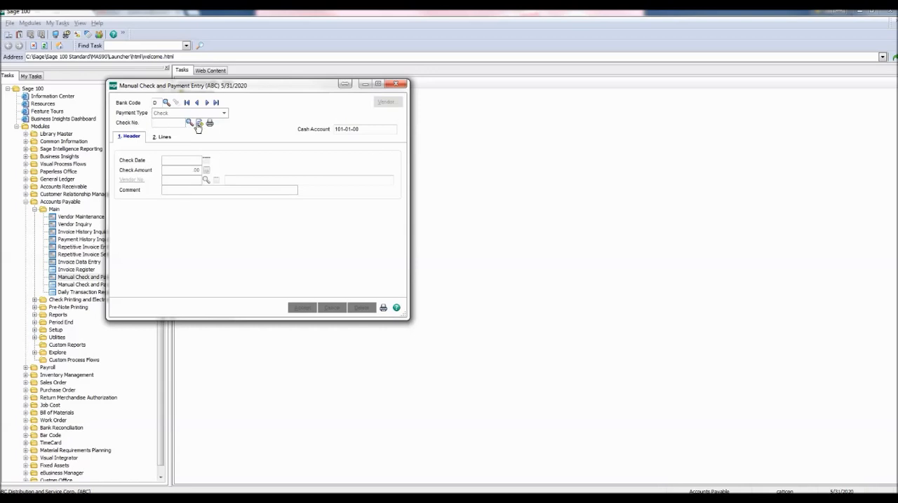
mouse_move(199, 123)
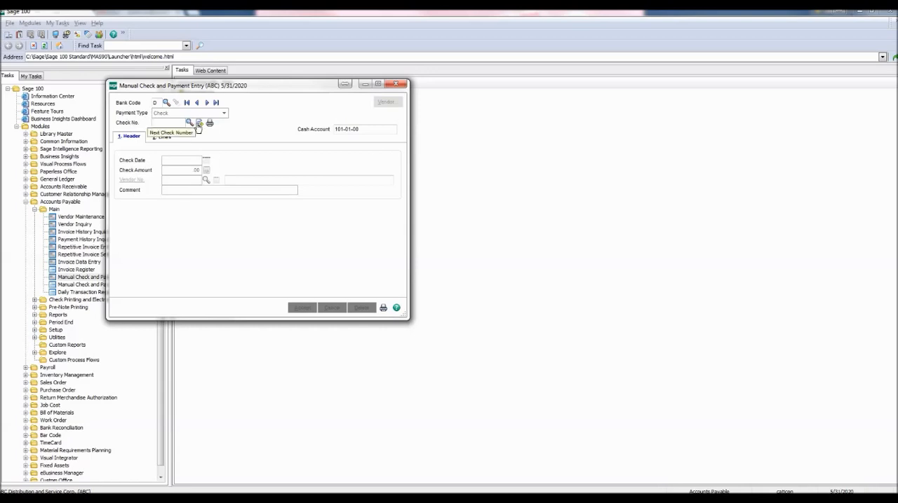
left_click(199, 123)
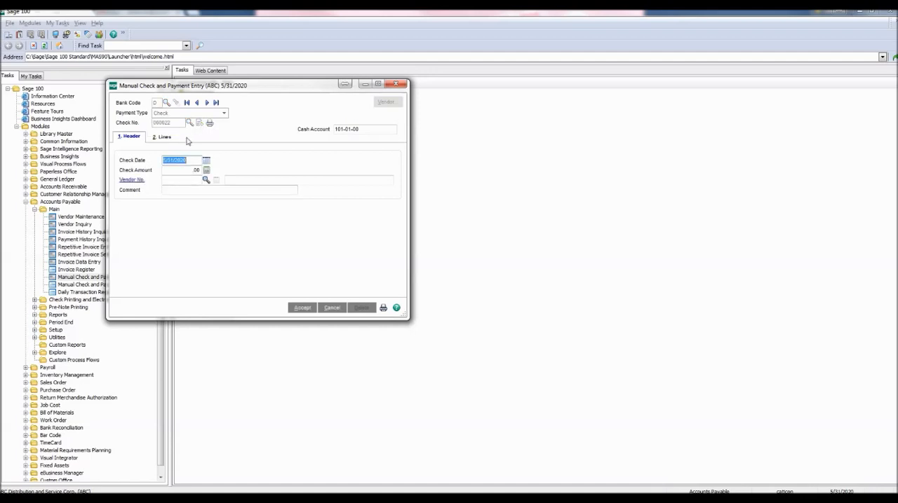
mouse_move(149, 158)
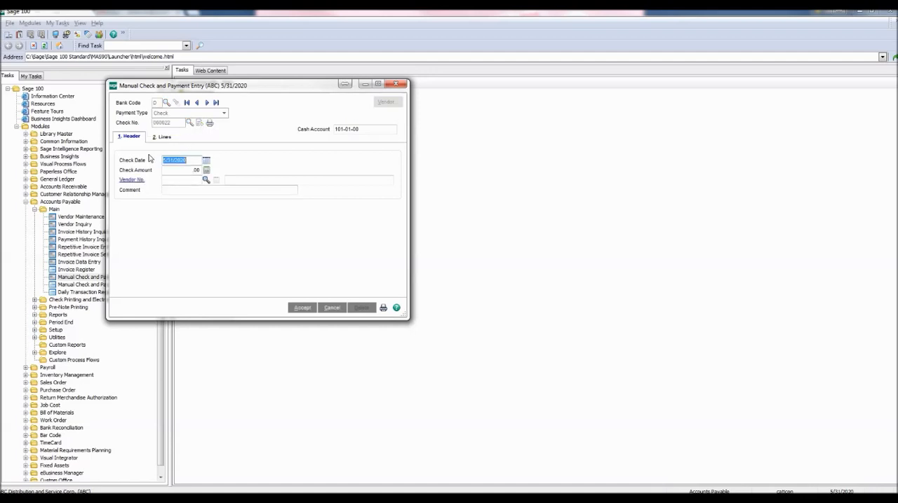
left_click(181, 170)
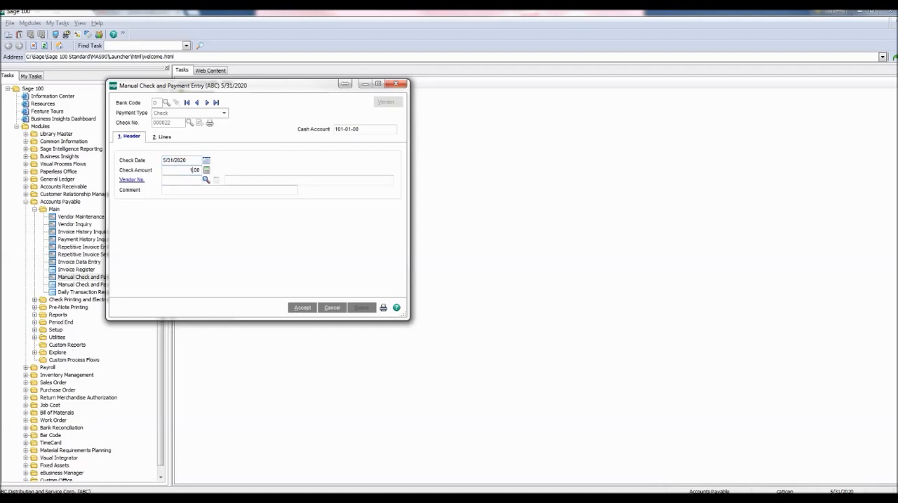
type("100.00")
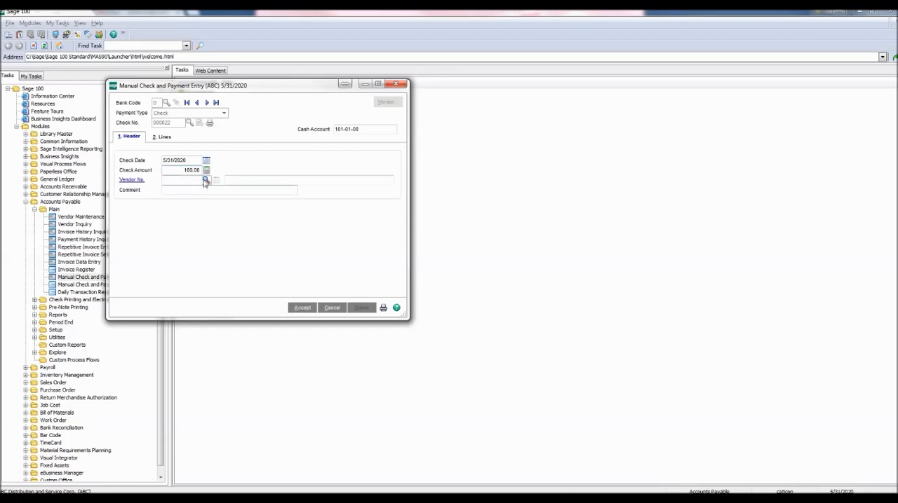
mouse_move(206, 180)
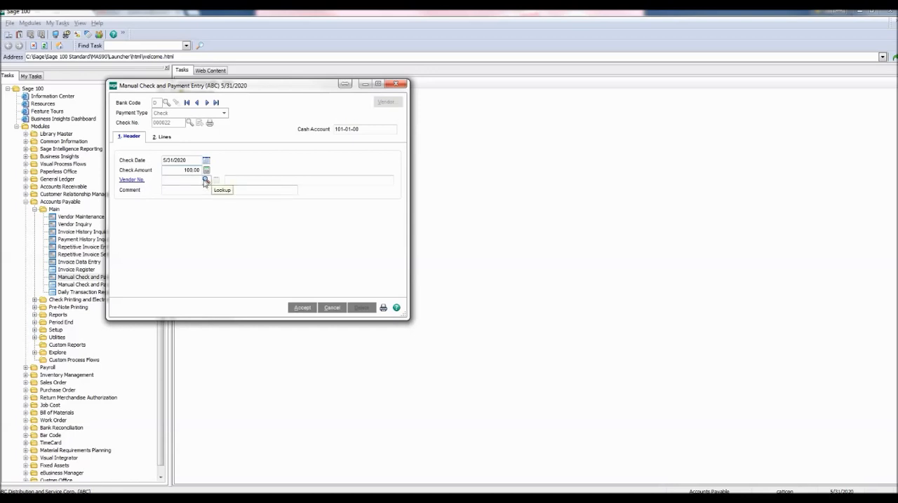
- Choose vendor 02-AVID Avid Label from the Vendor List lookup
left_click(205, 180)
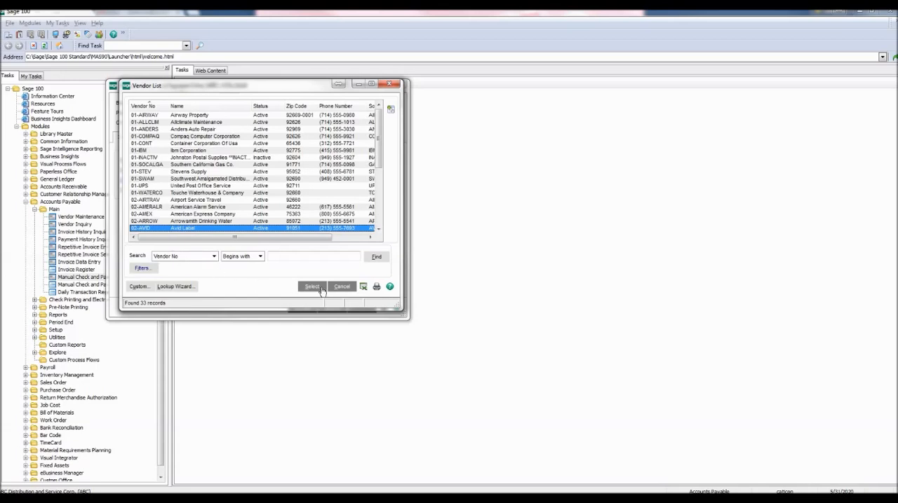
left_click(311, 286)
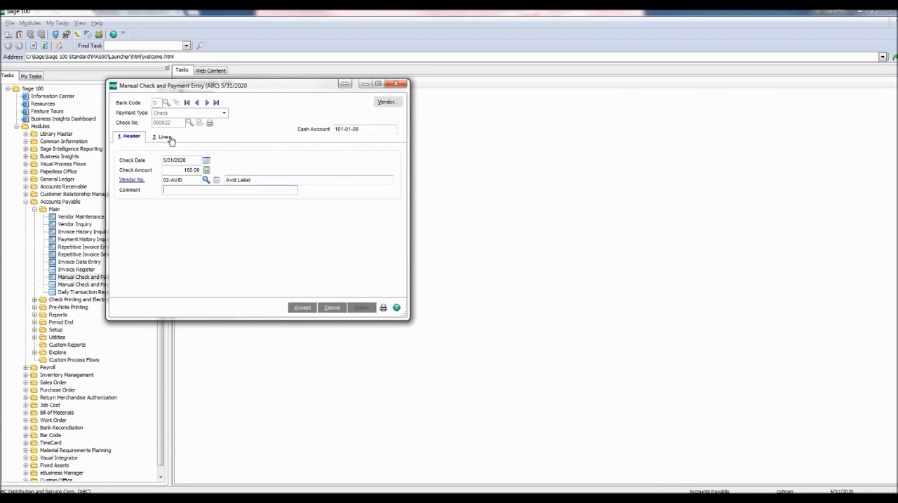
- Apply Avid Label's 100.00 invoice dated 5/31/2020 on the check's invoice lines
left_click(162, 136)
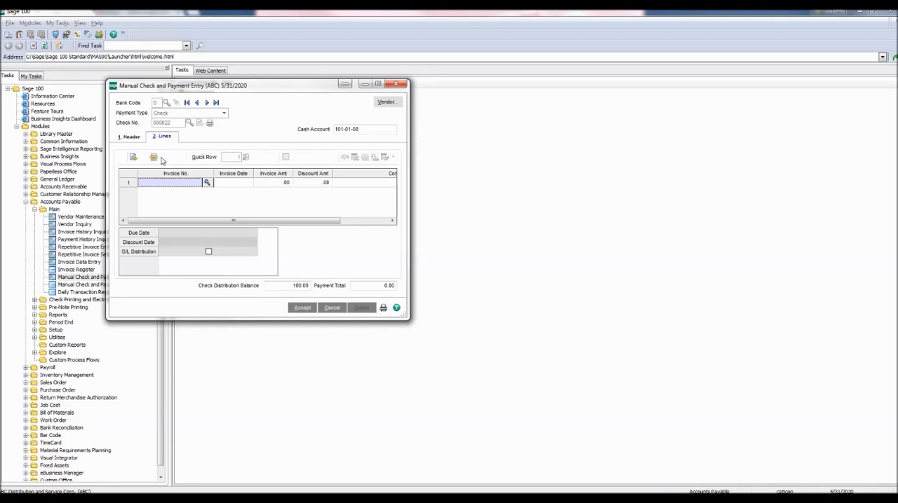
left_click(207, 182)
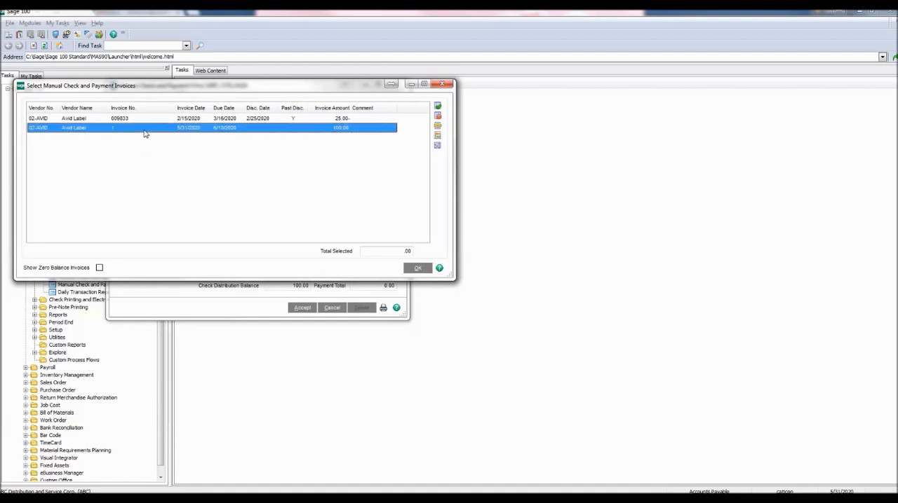
left_click(417, 269)
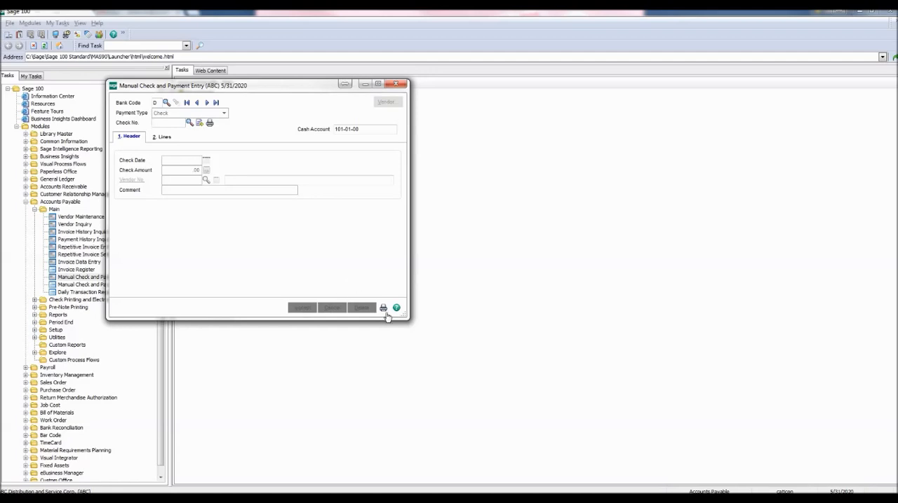
- Preview the Manual Check and Payment Register with posting date 5/31/2020
left_click(395, 84)
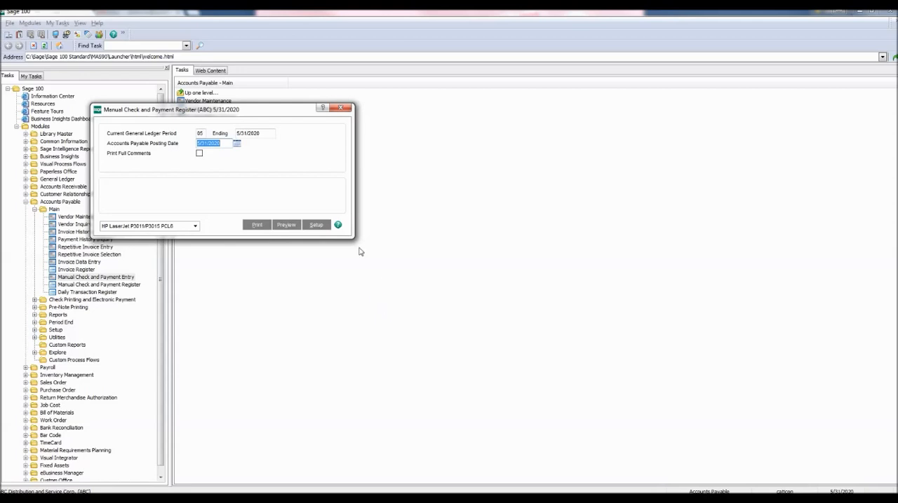
mouse_move(173, 129)
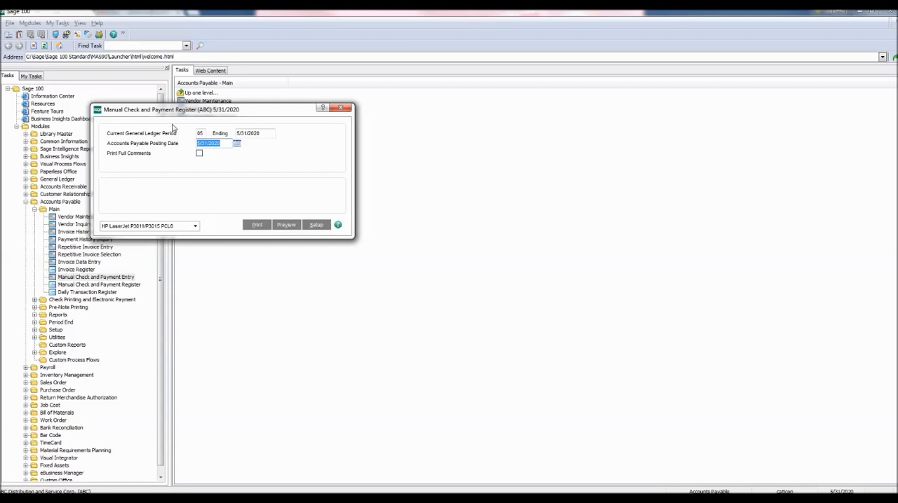
mouse_move(244, 201)
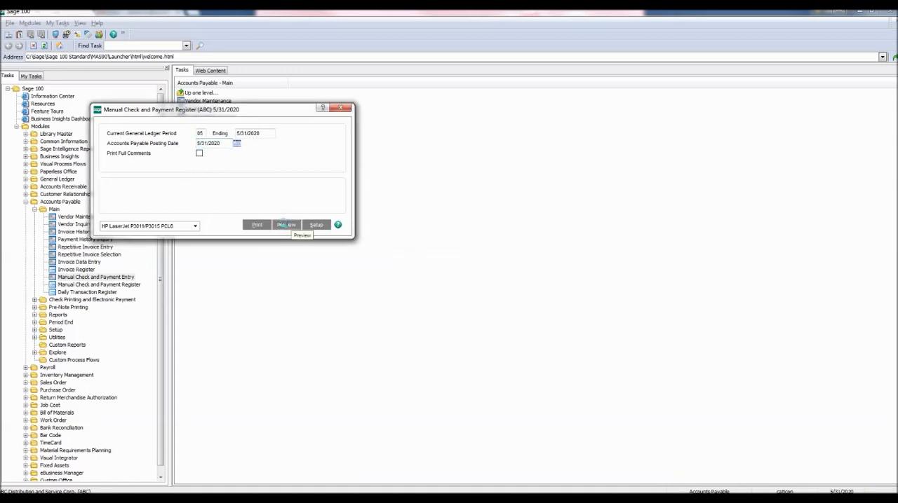
left_click(286, 225)
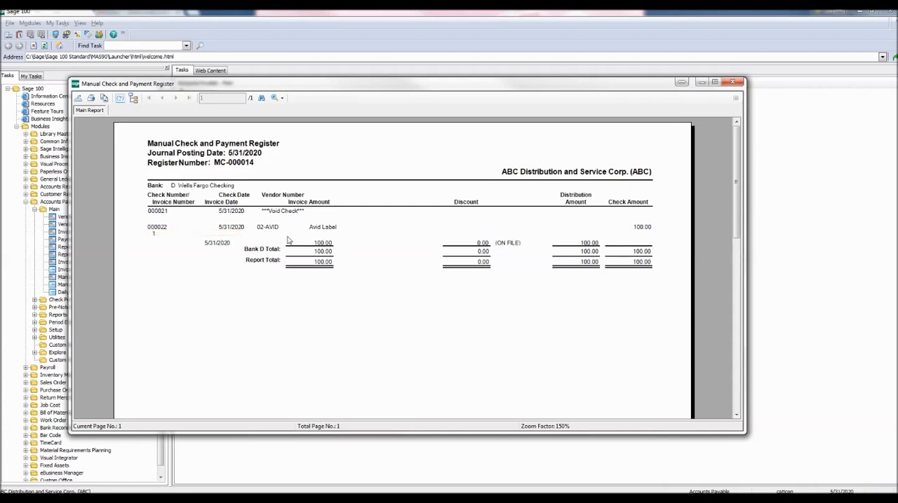
mouse_move(279, 235)
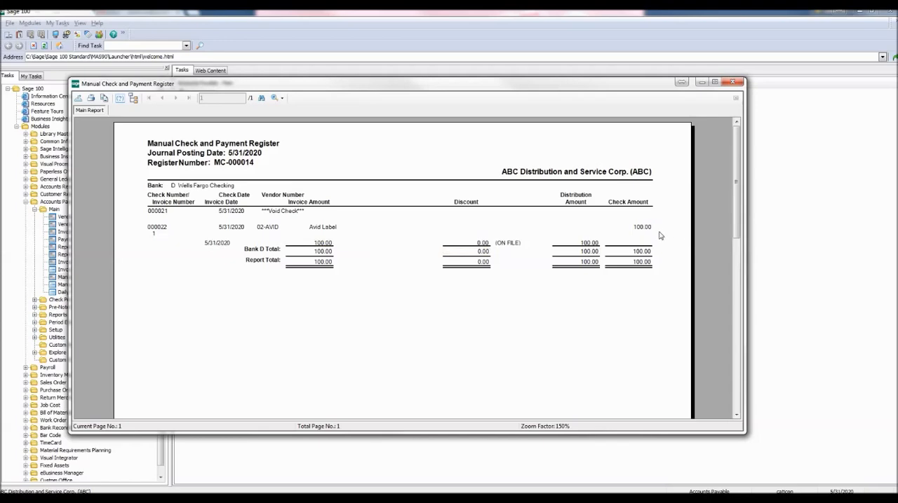
mouse_move(726, 111)
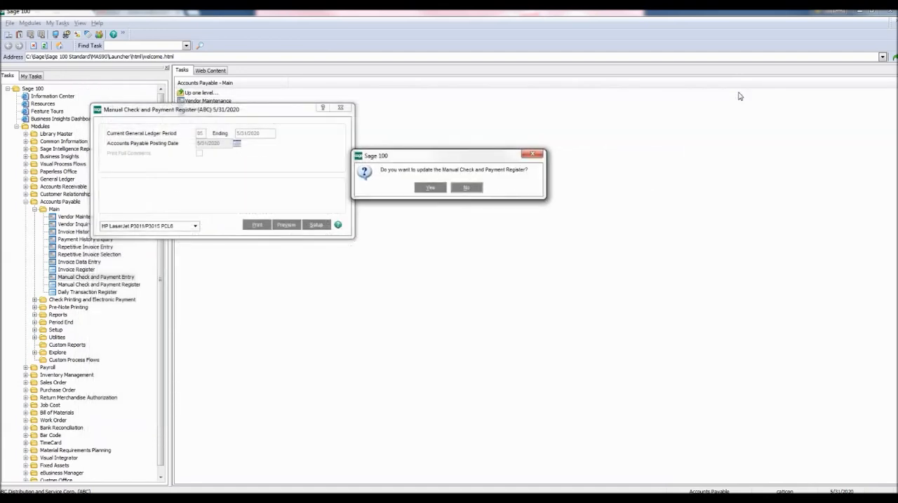
mouse_move(533, 192)
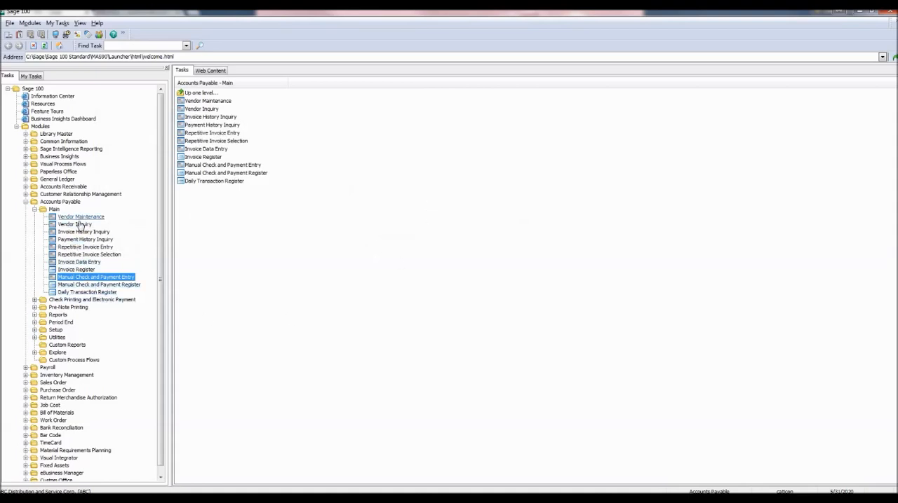
- Open Vendor Inquiry and load vendor 02-AVID Avid Label
left_click(74, 225)
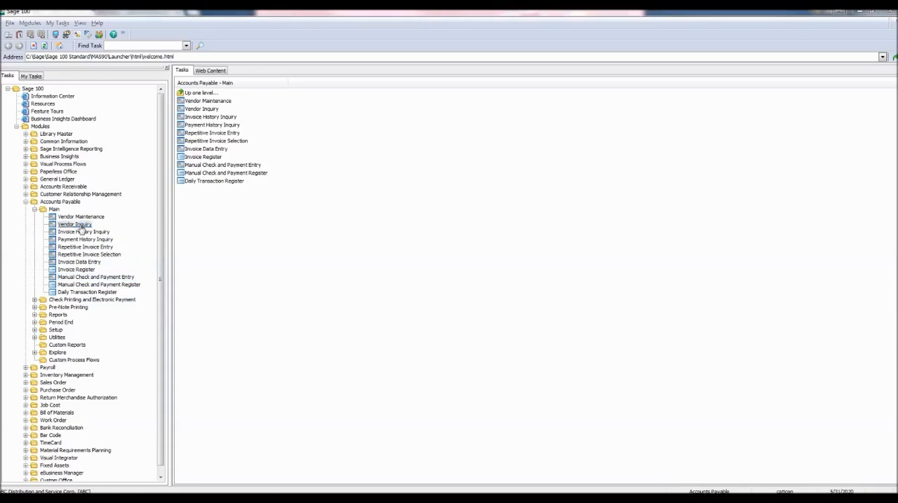
double_click(75, 224)
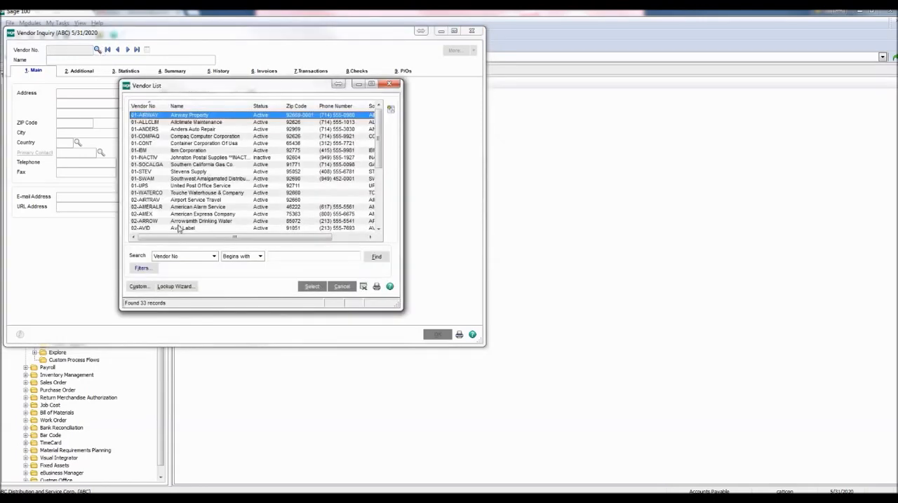
left_click(182, 227)
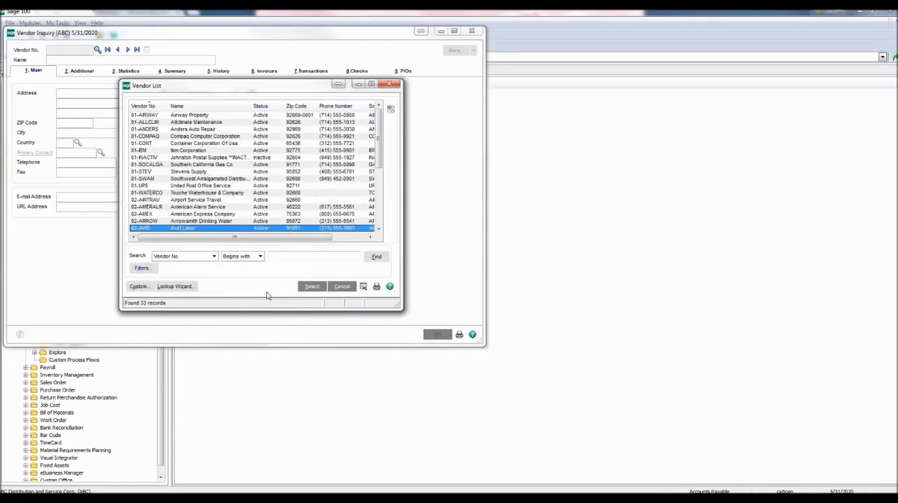
left_click(311, 286)
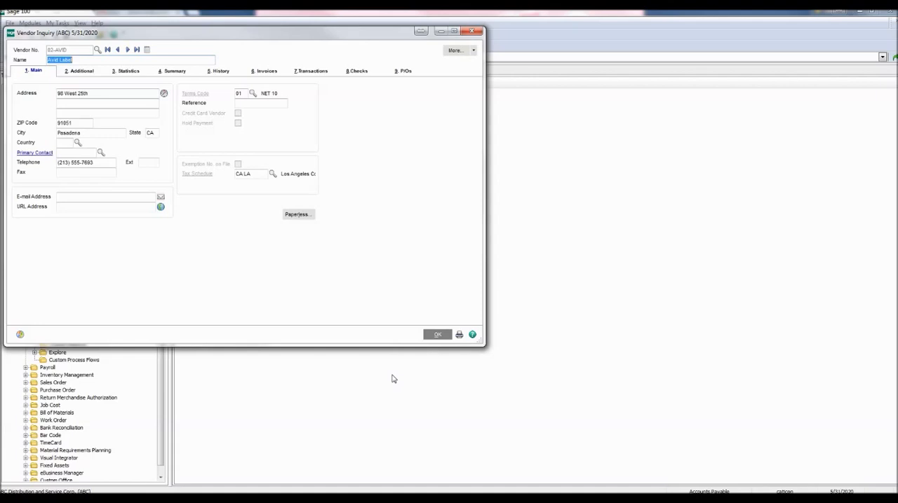
mouse_move(260, 83)
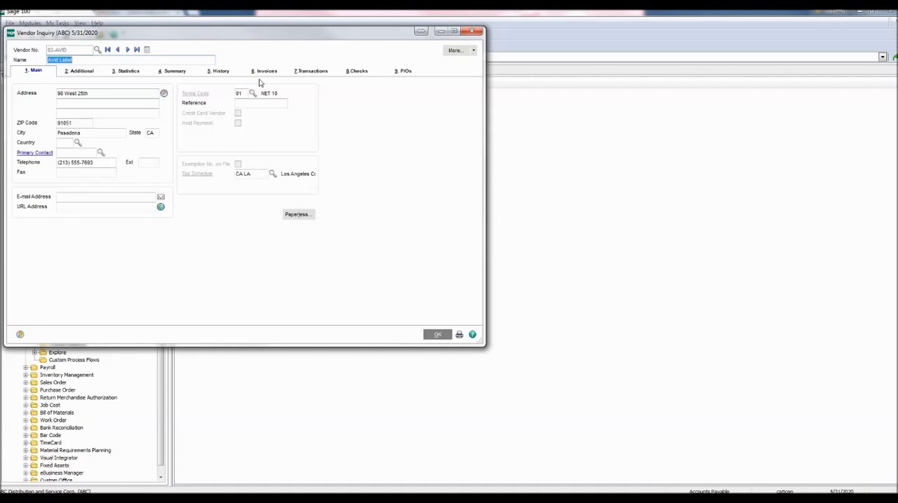
- View invoice 1's transactions, showing the $100.00 payment by check 000022
left_click(264, 70)
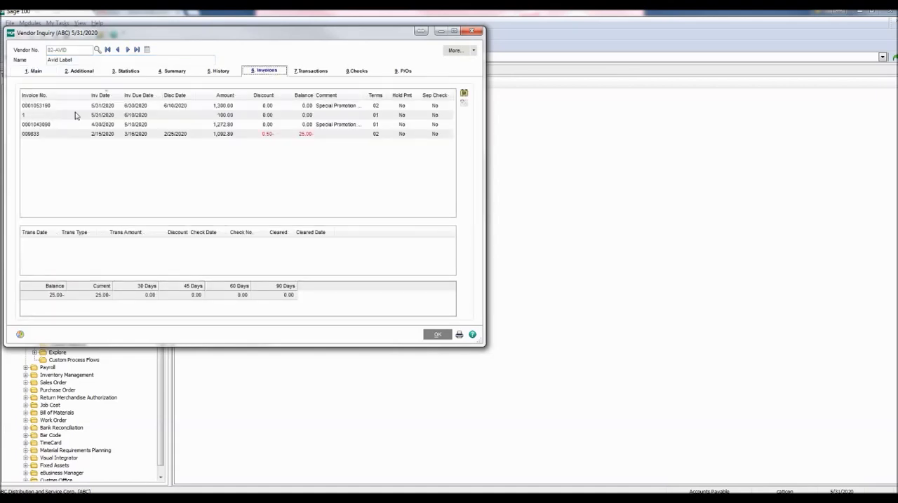
left_click(70, 115)
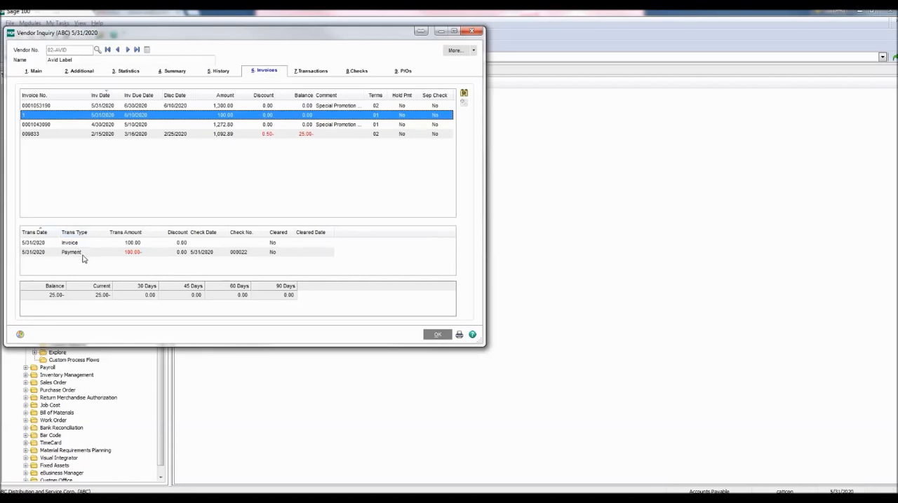
mouse_move(136, 260)
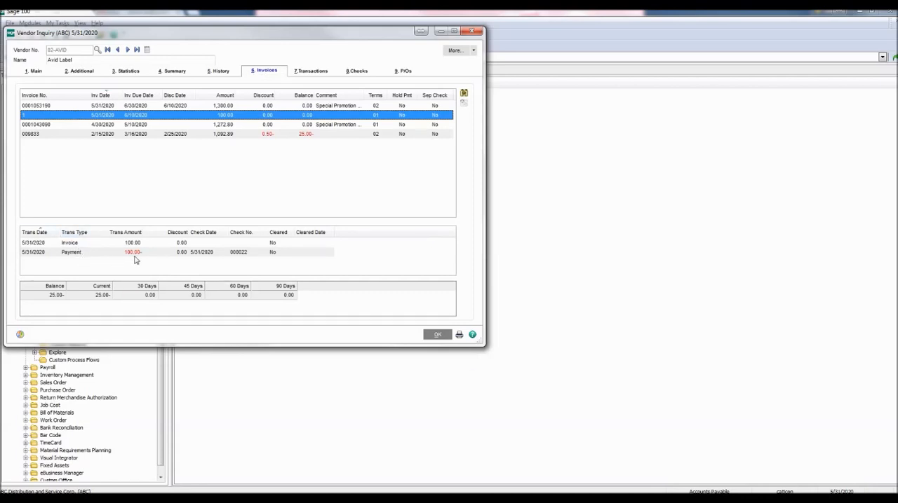